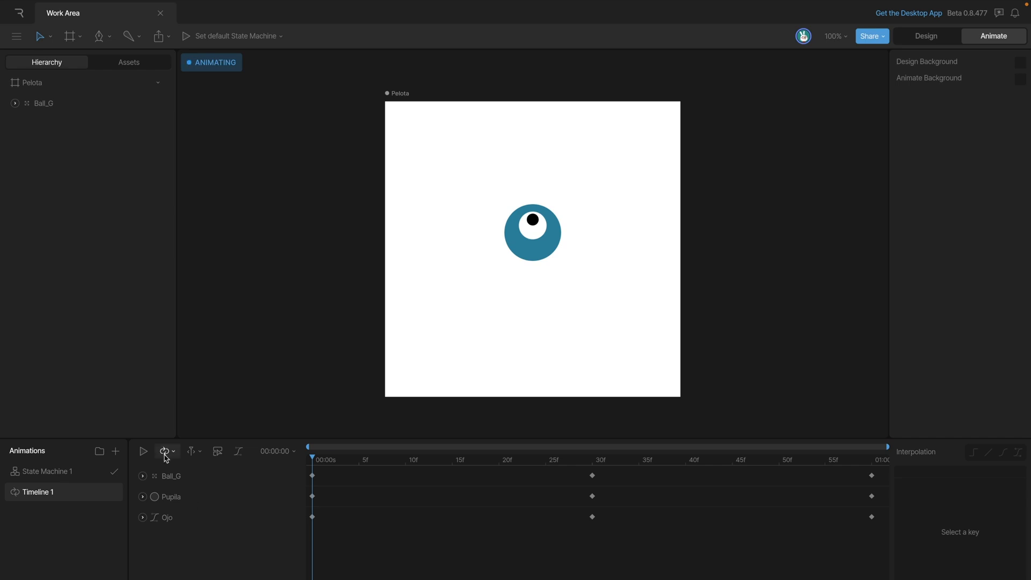
Step: Enable the looping work area with markers at 0 and 1:00
left_click(165, 451)
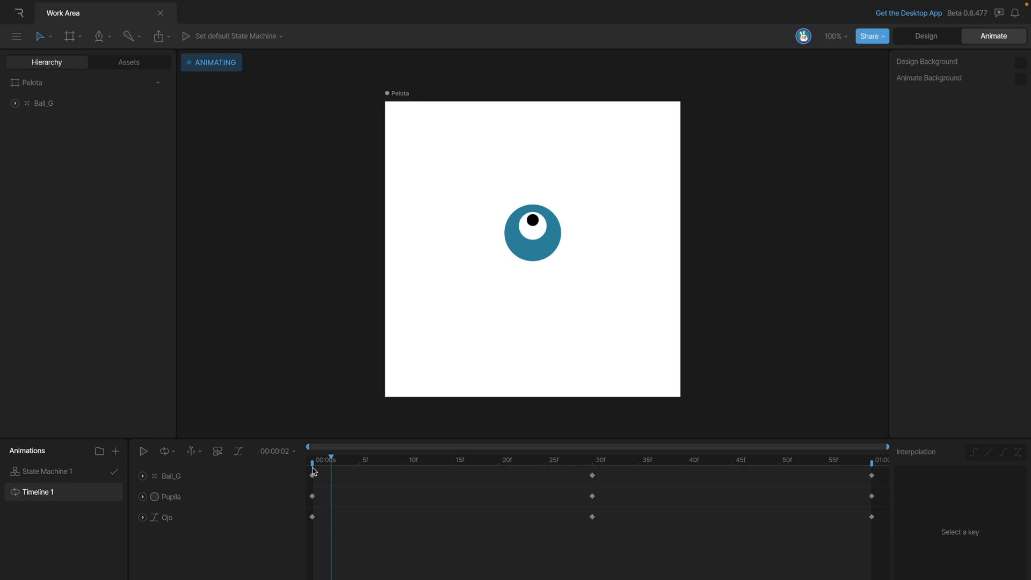
mouse_move(405, 521)
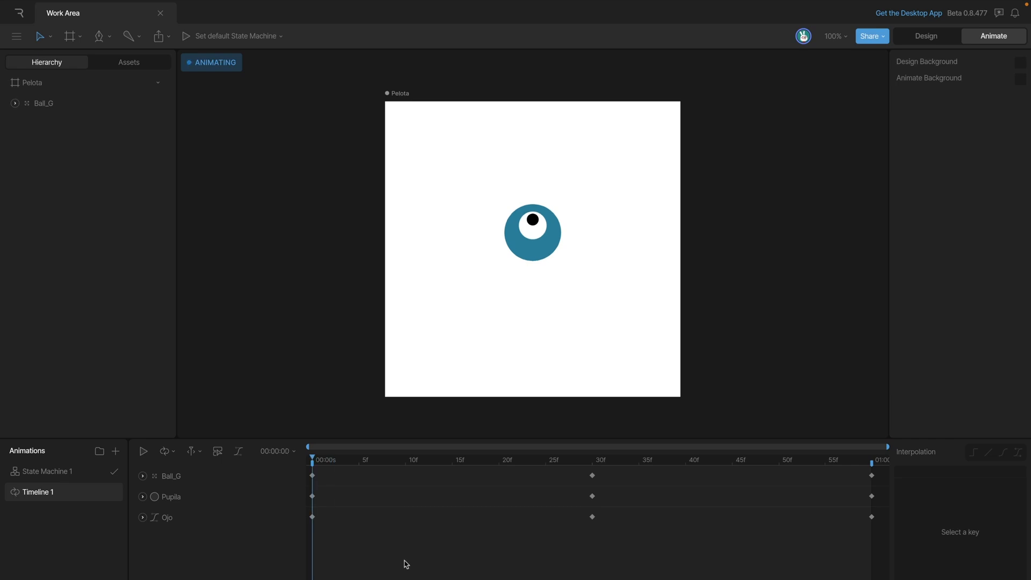
Step: Set the work area end to 30 frames, then play and stop the eye preview
left_click(143, 451)
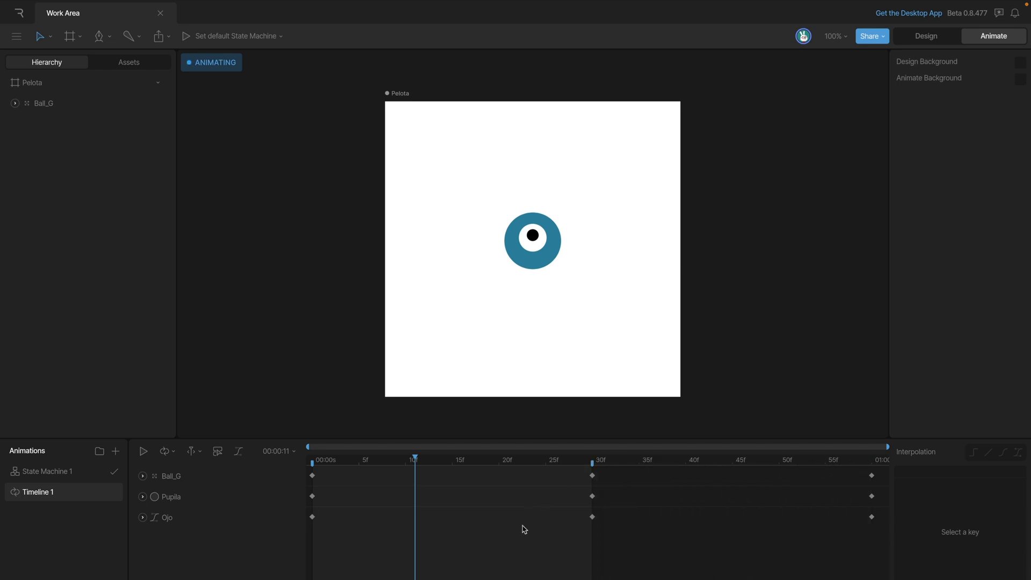
left_click(143, 451)
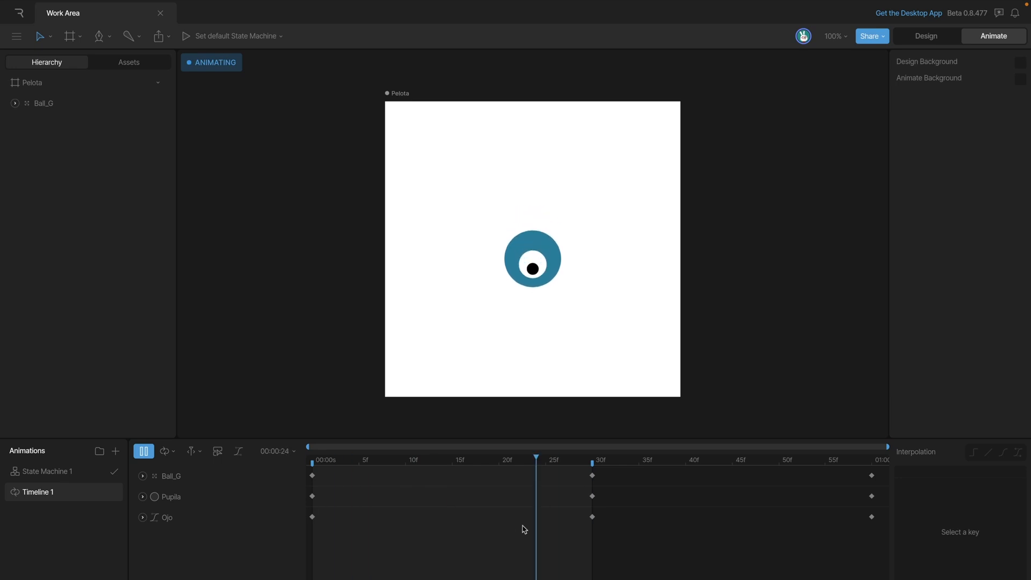
left_click(143, 451)
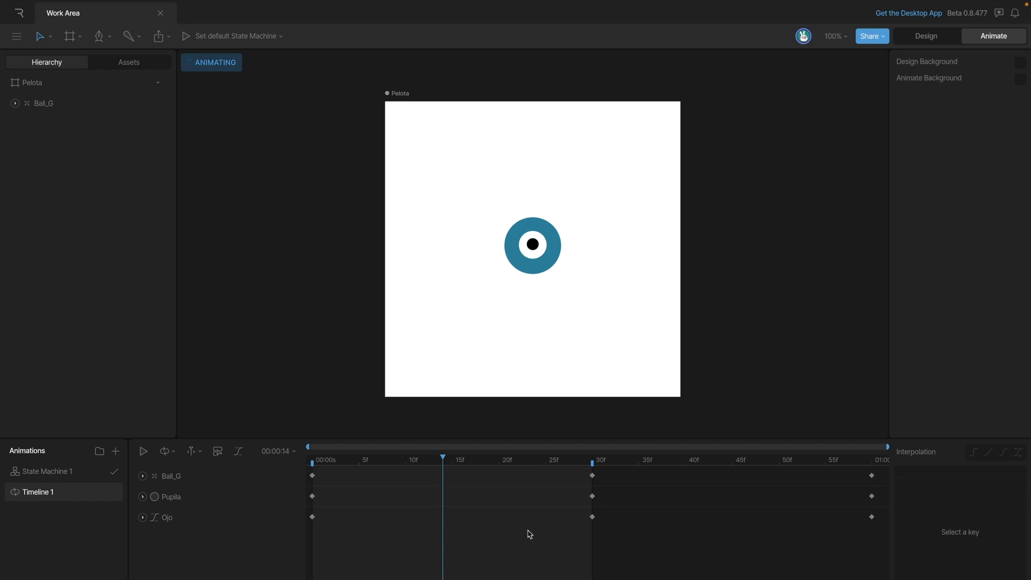
mouse_move(277, 459)
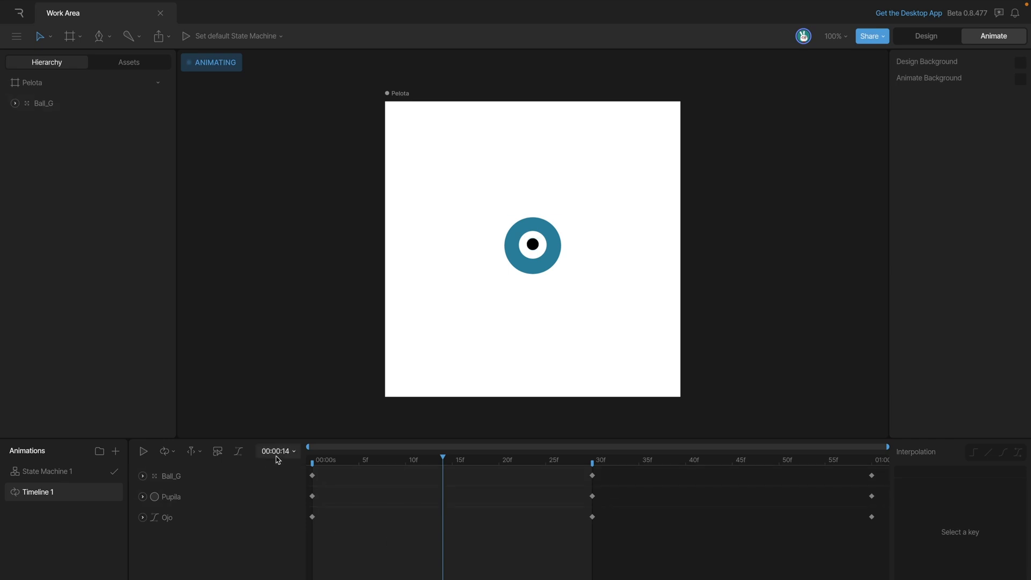
Step: Lengthen the timeline and shift all Ball_G, Pupila and Ojo keys to 1:00–2:00
left_click(276, 451)
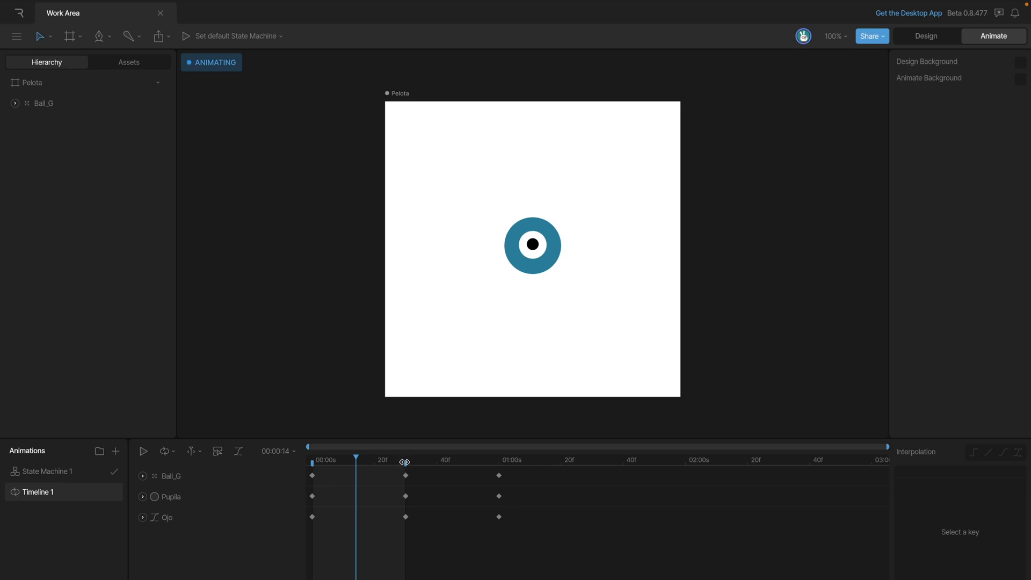
left_click(15, 103)
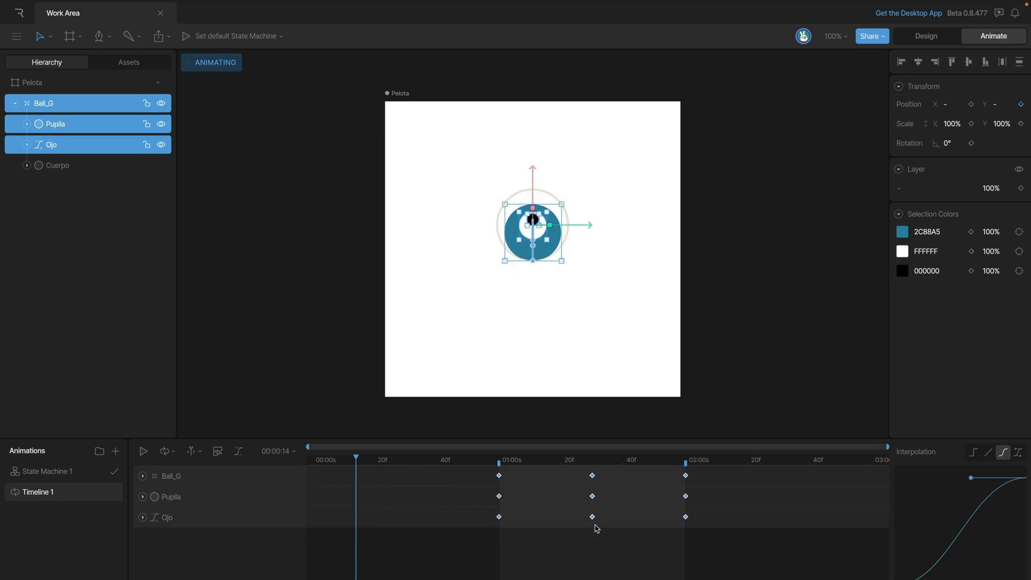
Step: Put the playhead at 1:00 and select the three Ojo keyframes
left_click(142, 451)
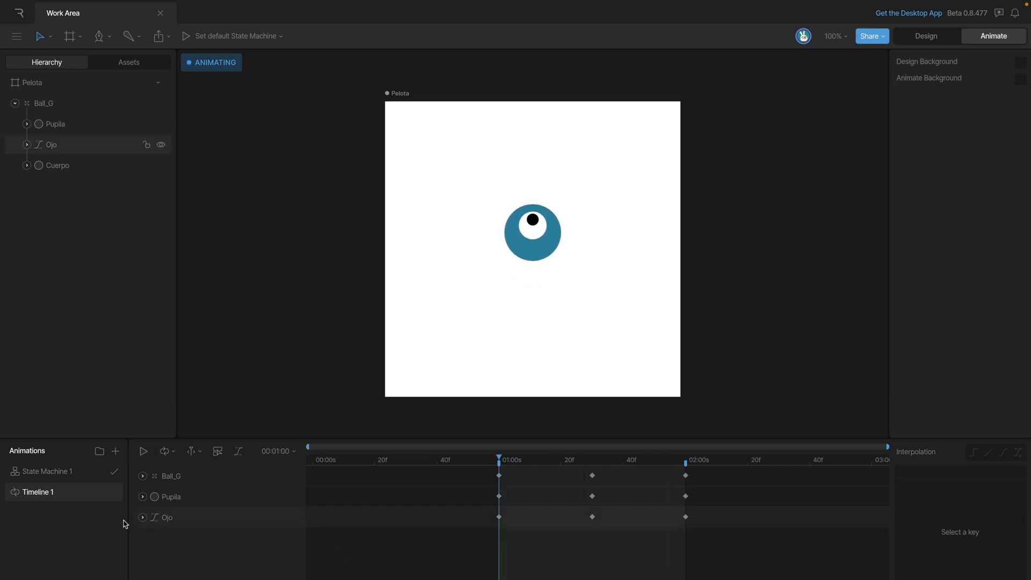
left_click(51, 145)
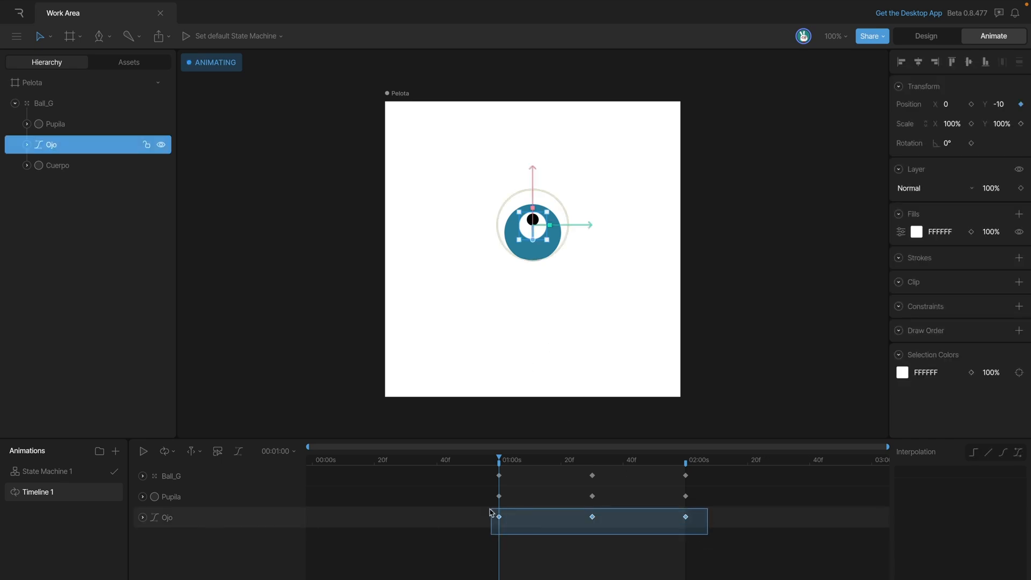
Step: Stagger the Ojo keys and then the Pupila keys later, and copy a Pupila keyframe
left_click(499, 515)
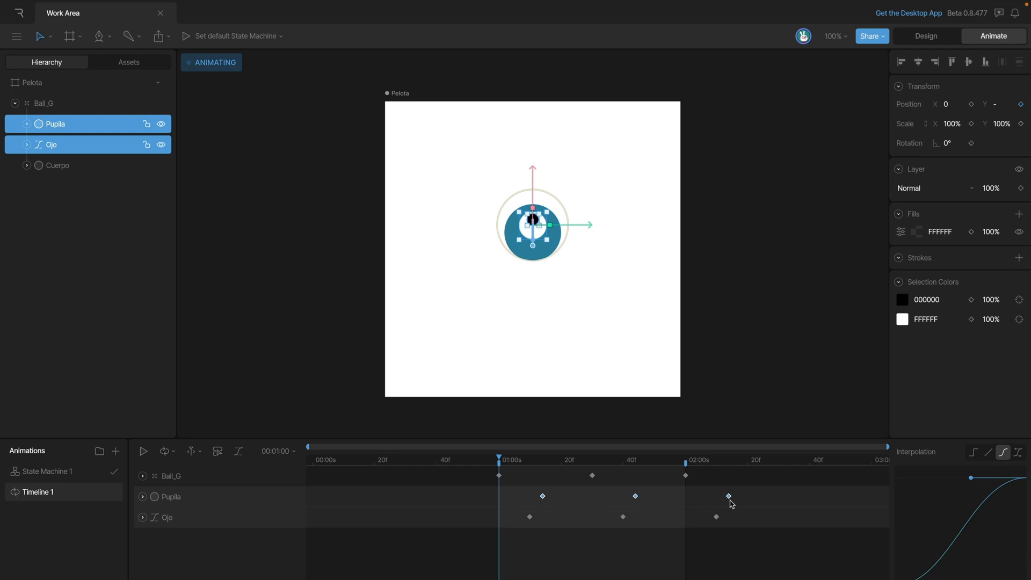
left_click(143, 451)
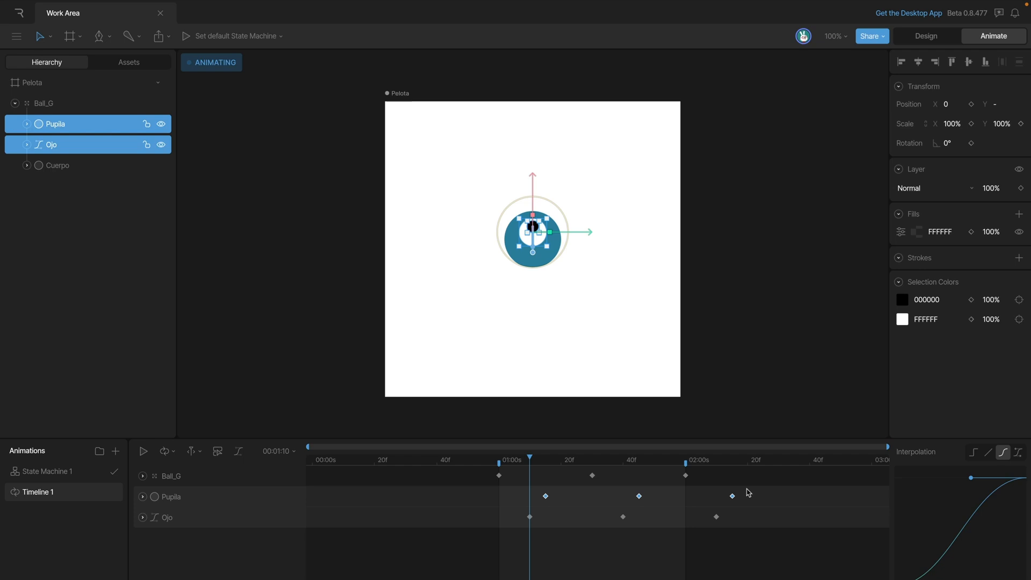
left_click(52, 144)
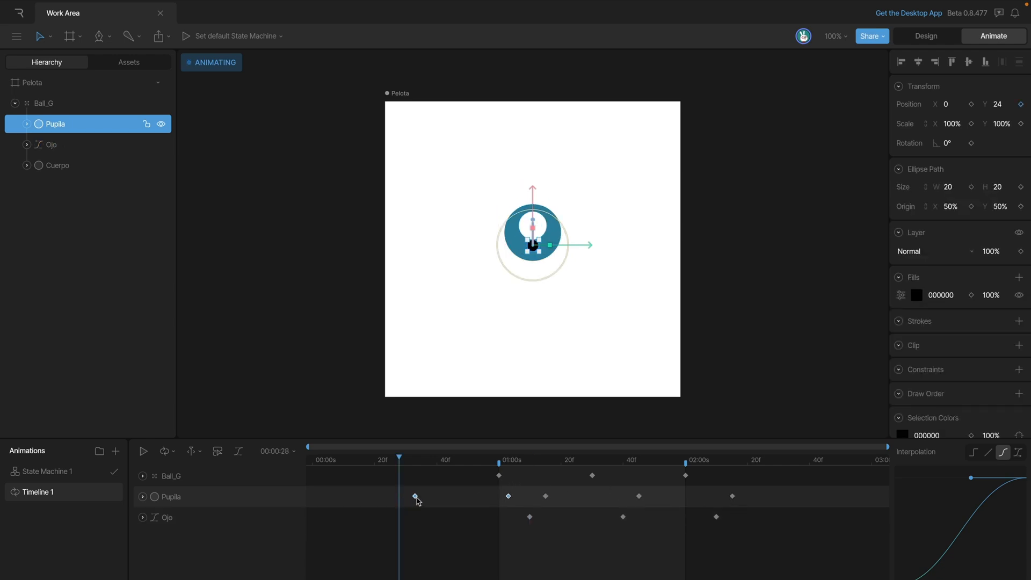
Step: Move the pasted Pupila key 30 frames before its first key, then deselect
left_click_drag(416, 496, 451, 495)
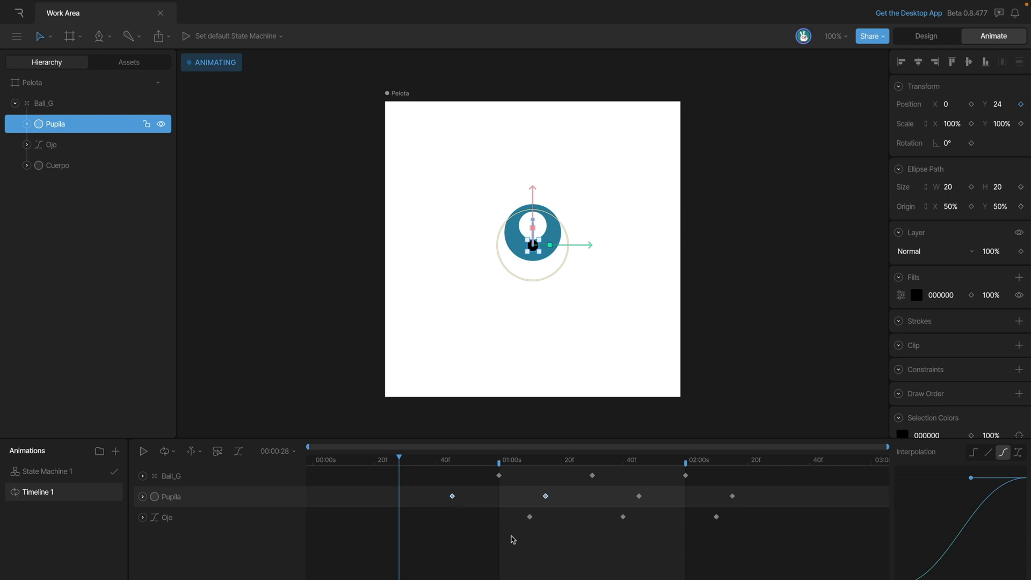
left_click(144, 451)
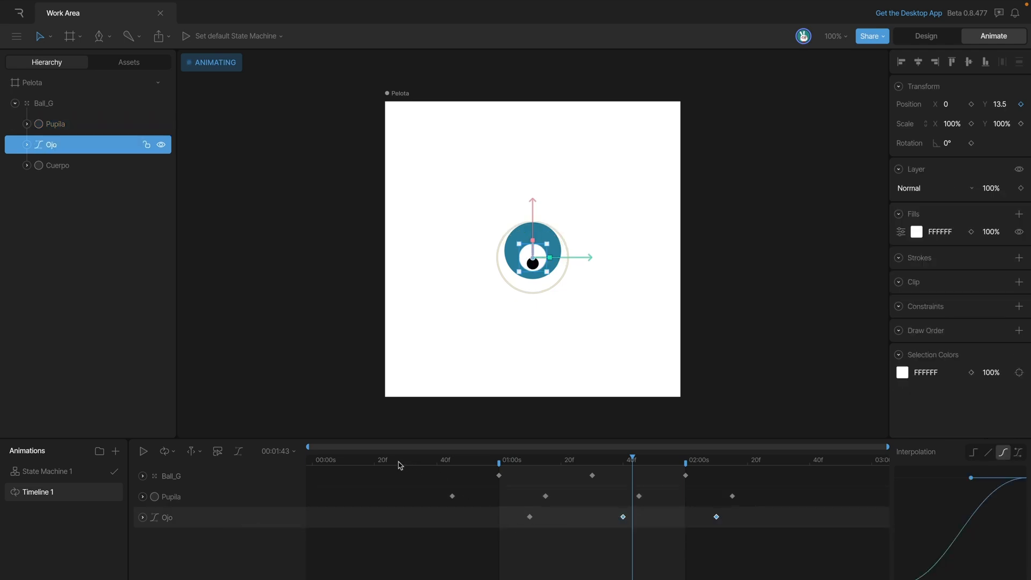
Step: Paste an Ojo key just before 30 frames, select the next key and play
left_click(395, 460)
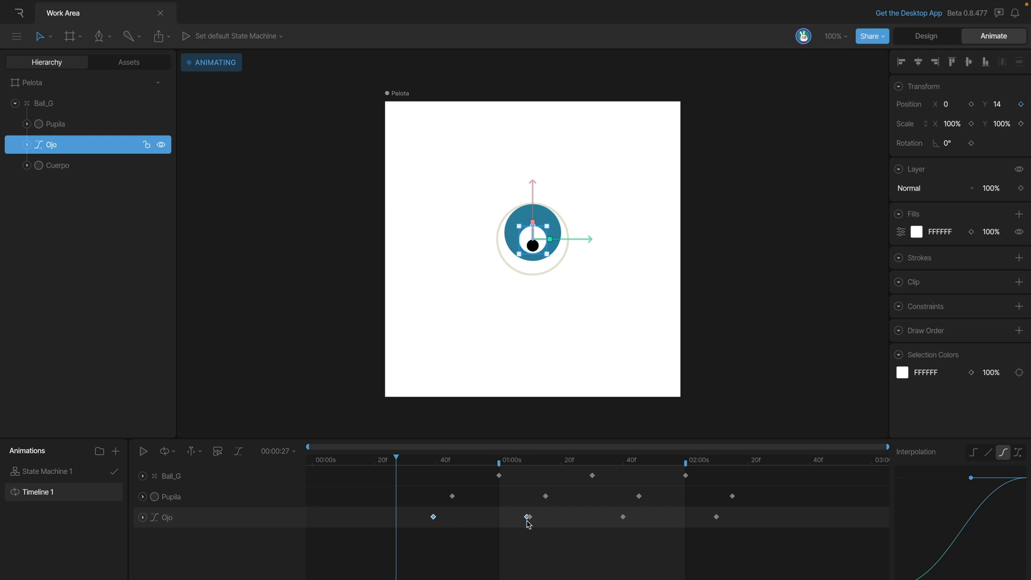
left_click(143, 451)
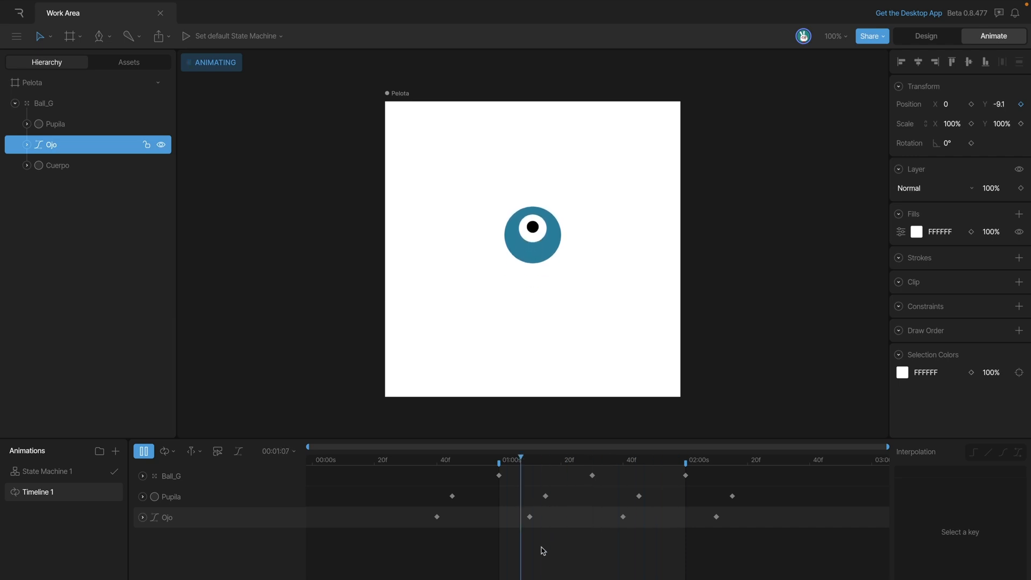
mouse_move(195, 524)
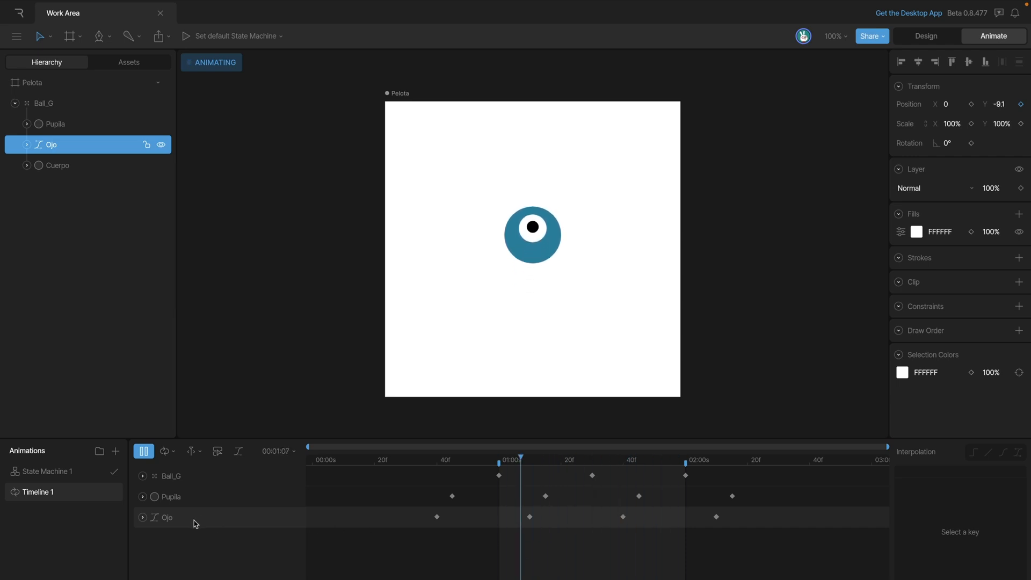